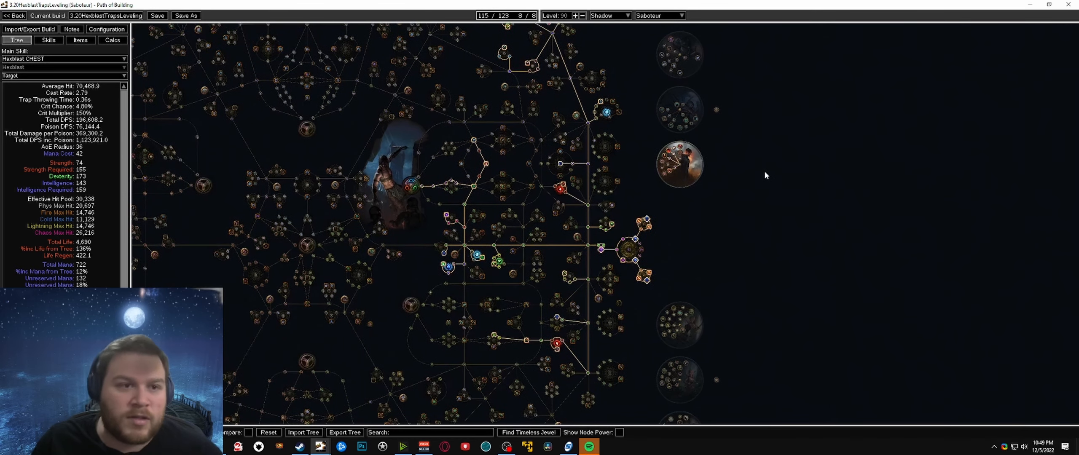
Step: View the equipped items, then the skill gem groups showing the Hexblast chest links
left_click(80, 40)
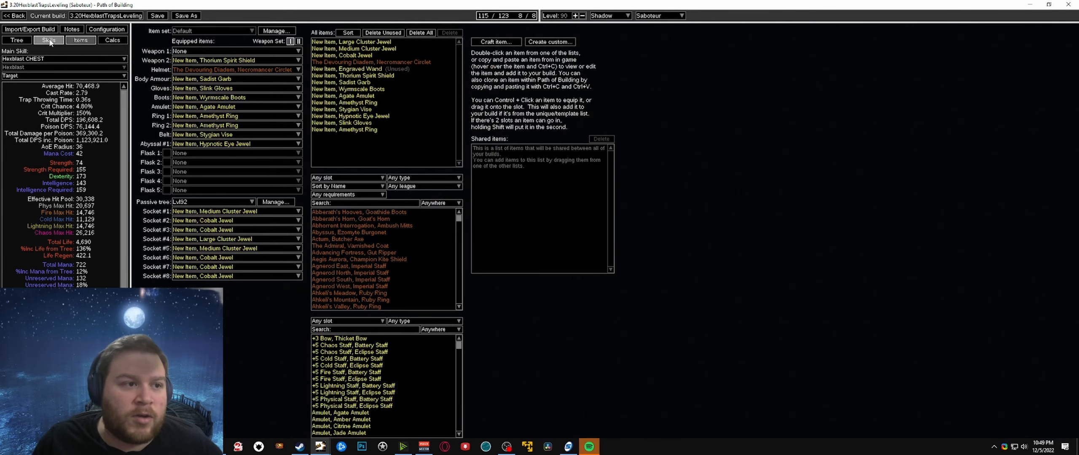
left_click(48, 40)
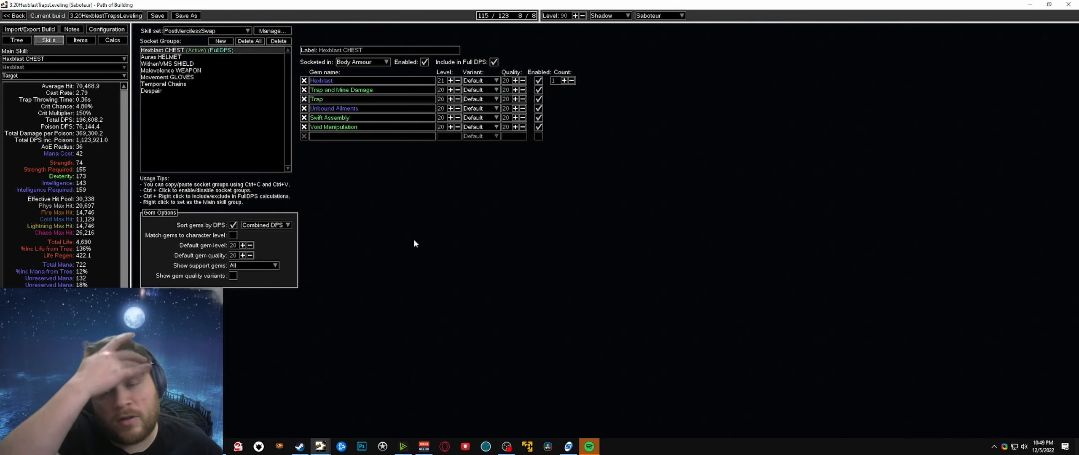
mouse_move(223, 144)
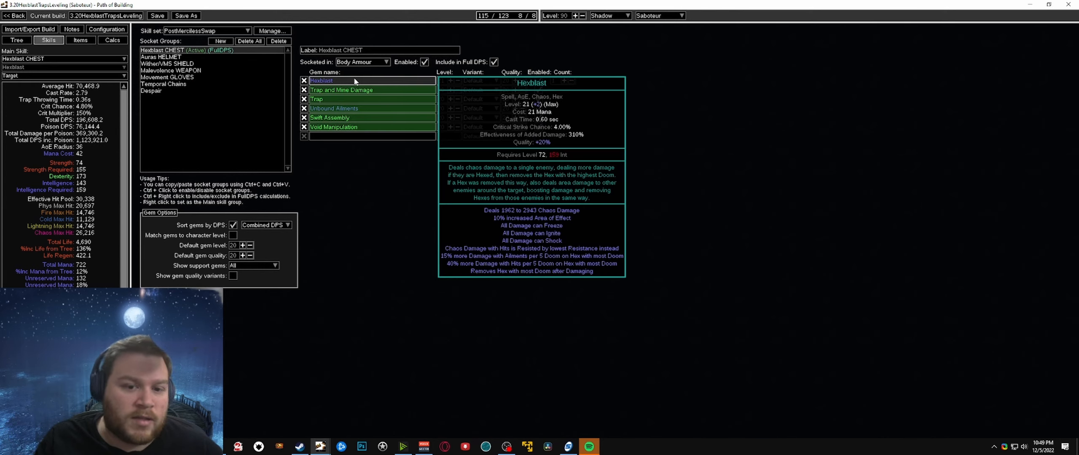
mouse_move(347, 83)
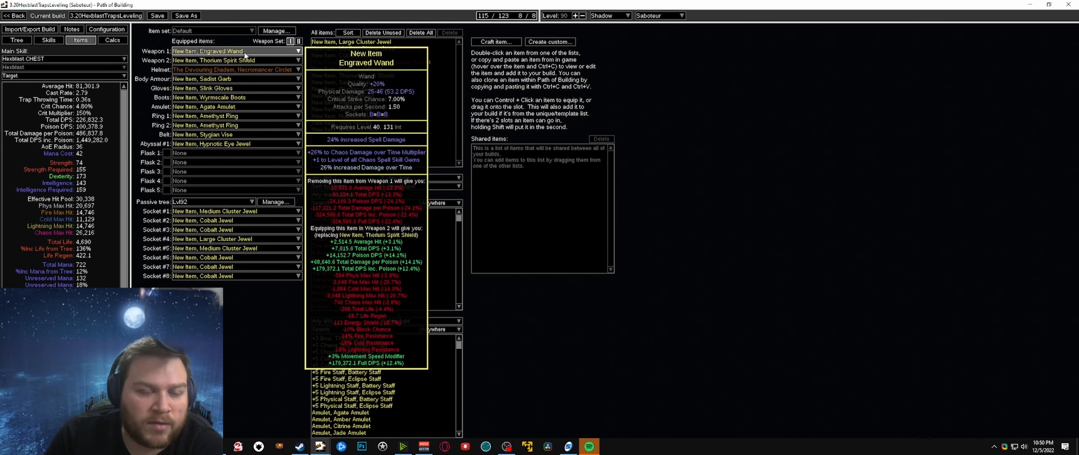
mouse_move(213, 60)
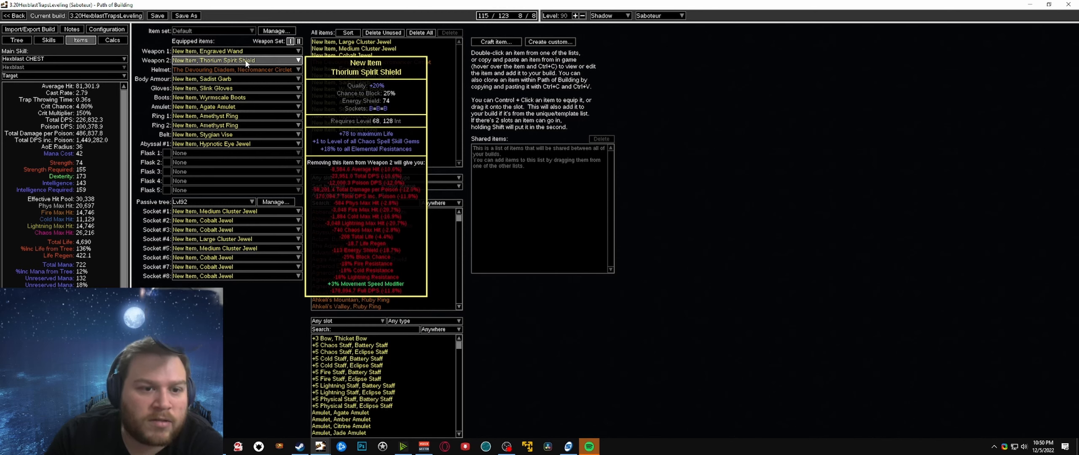
mouse_move(234, 88)
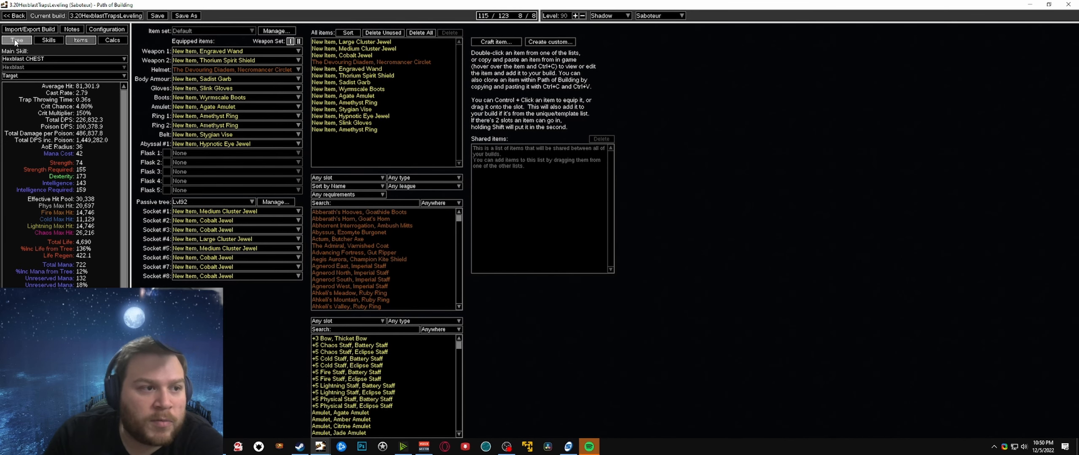
Step: Show the passive tree with the trap notables and Large Cluster Jewel socket
left_click(18, 40)
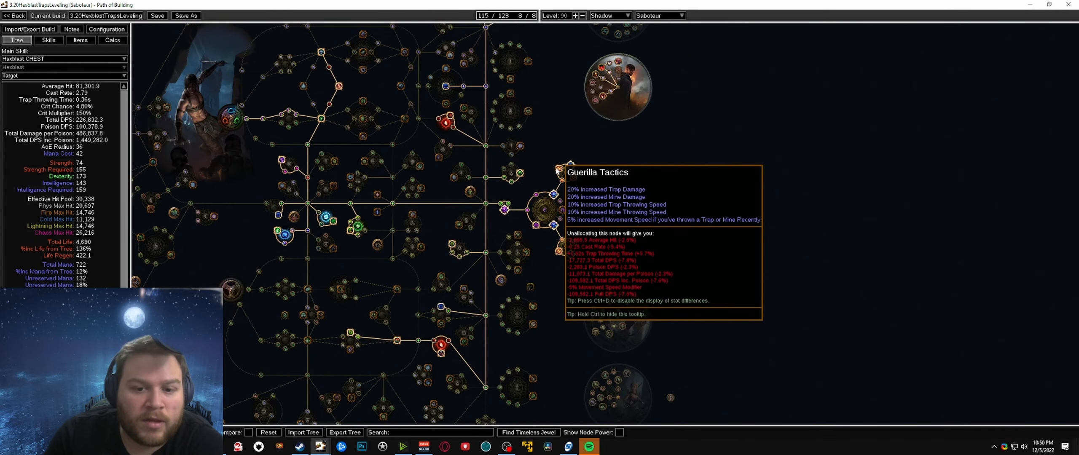
mouse_move(568, 167)
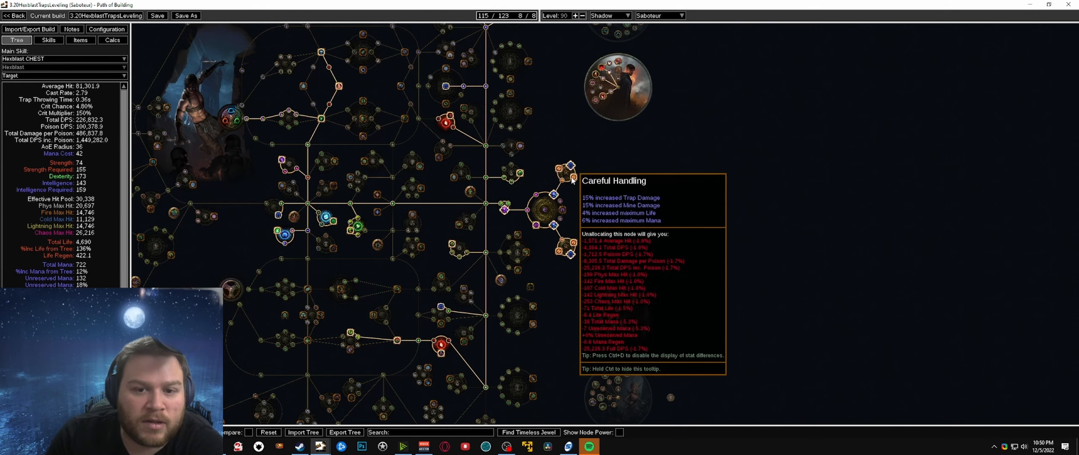
mouse_move(556, 174)
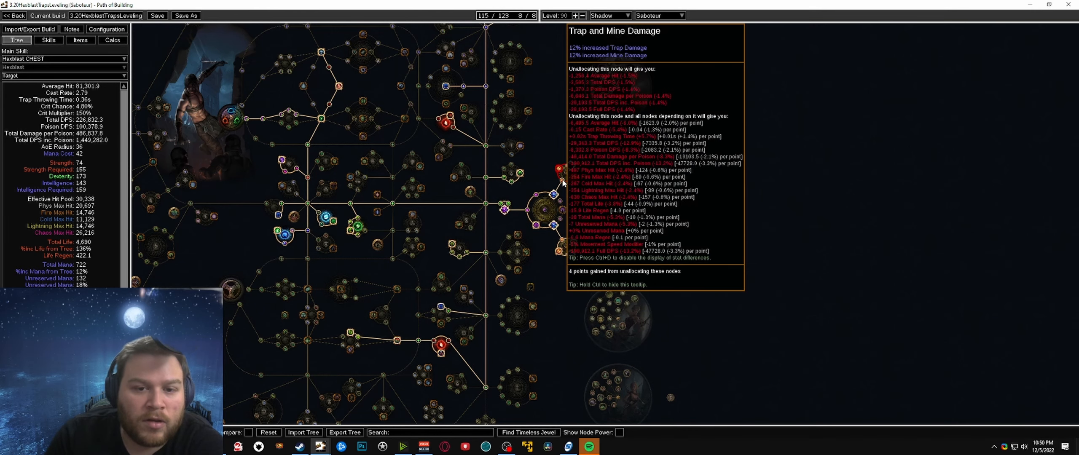
mouse_move(554, 172)
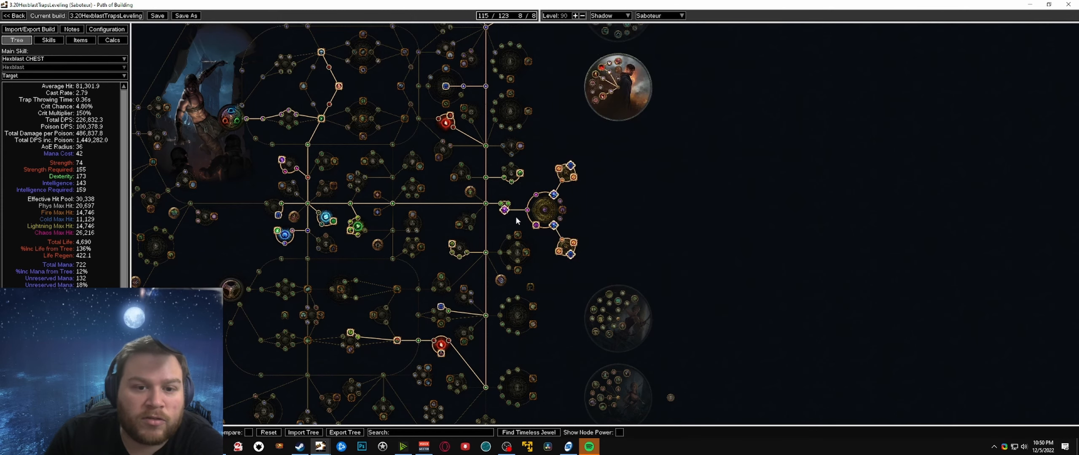
mouse_move(504, 210)
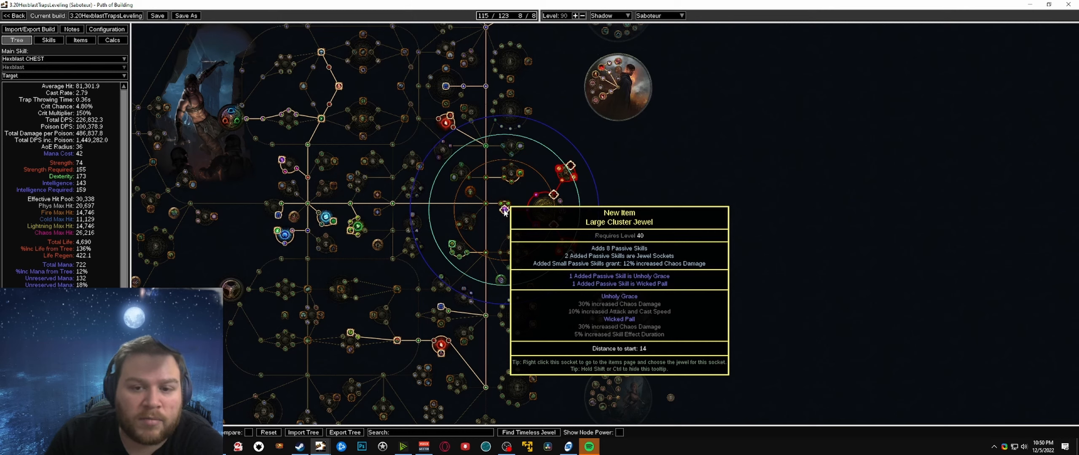
mouse_move(702, 247)
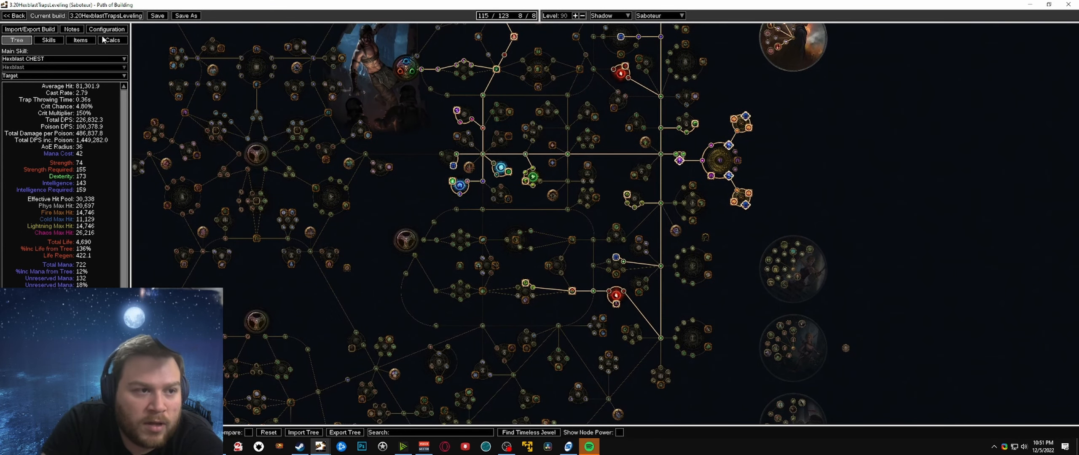
Step: Switch to the Leveling skill set and show the Poisonous Concoction gem links
left_click(81, 40)
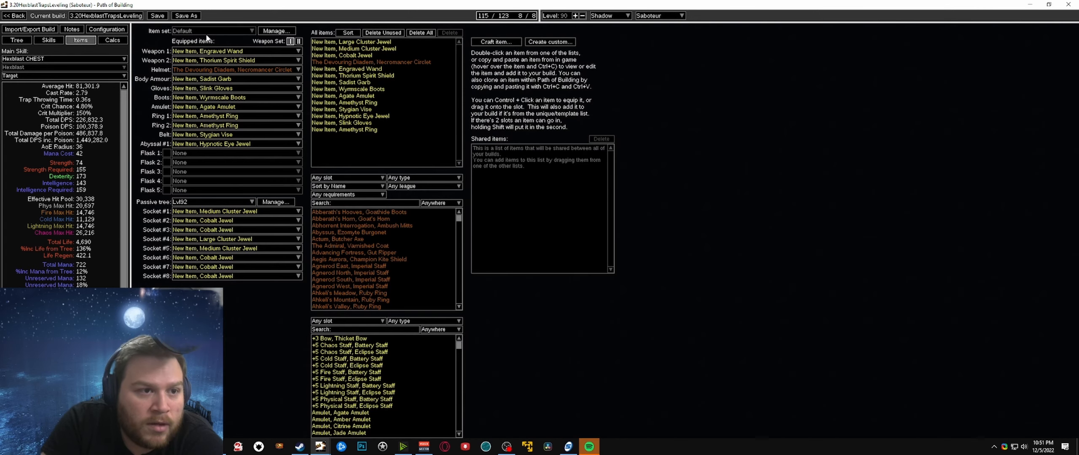
left_click(48, 40)
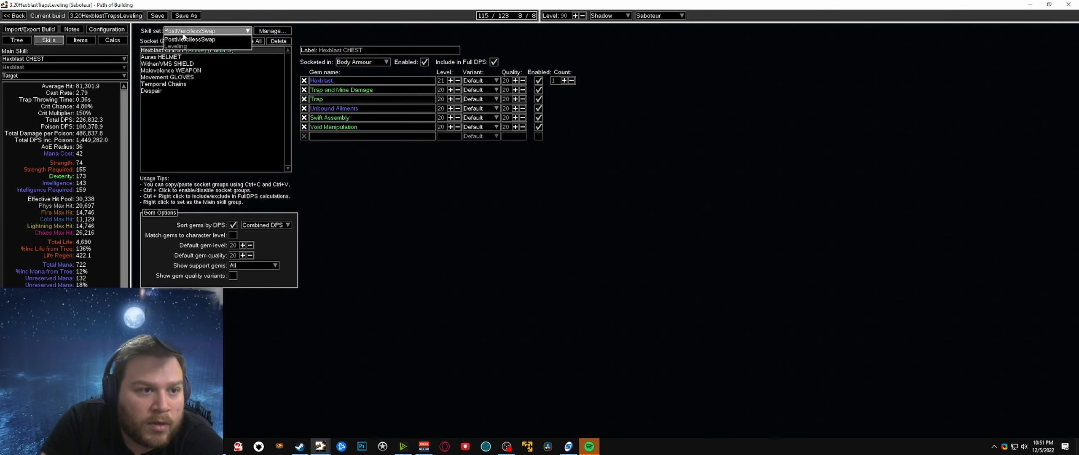
left_click(174, 45)
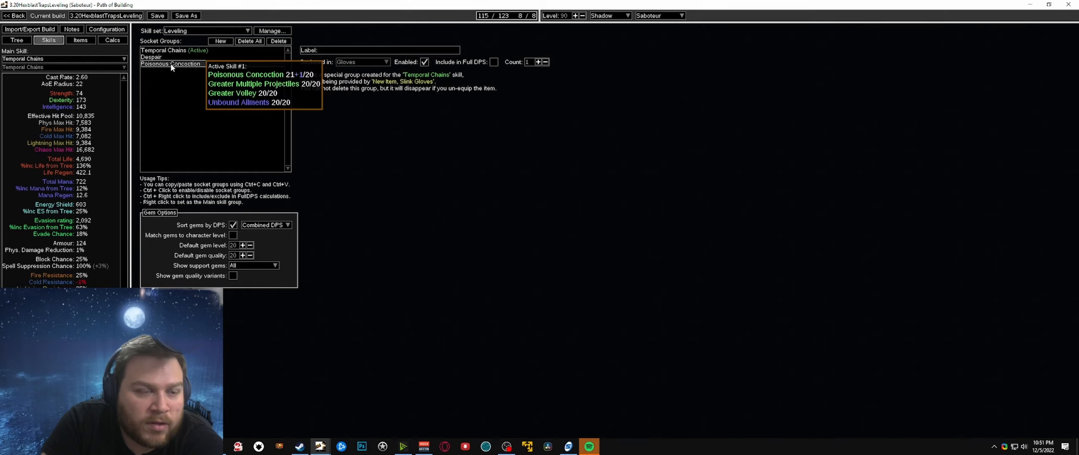
left_click(170, 63)
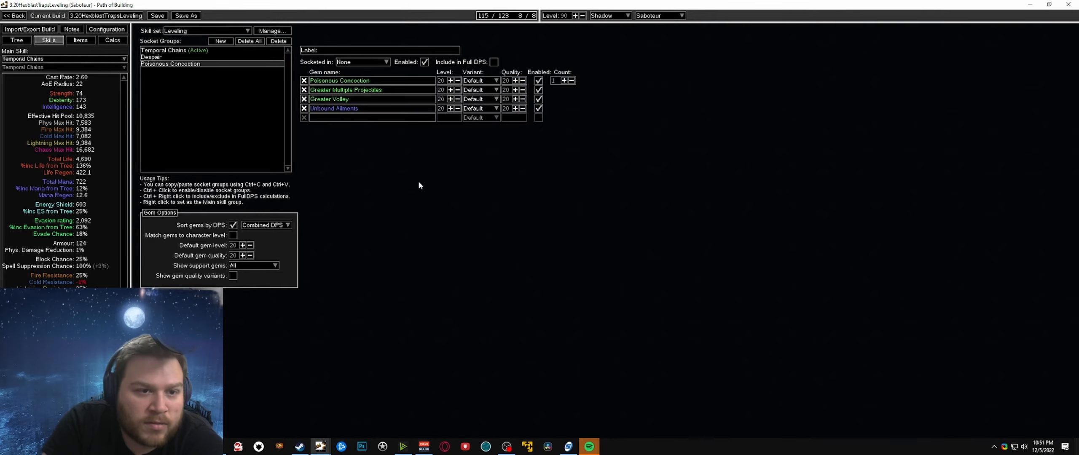
mouse_move(347, 89)
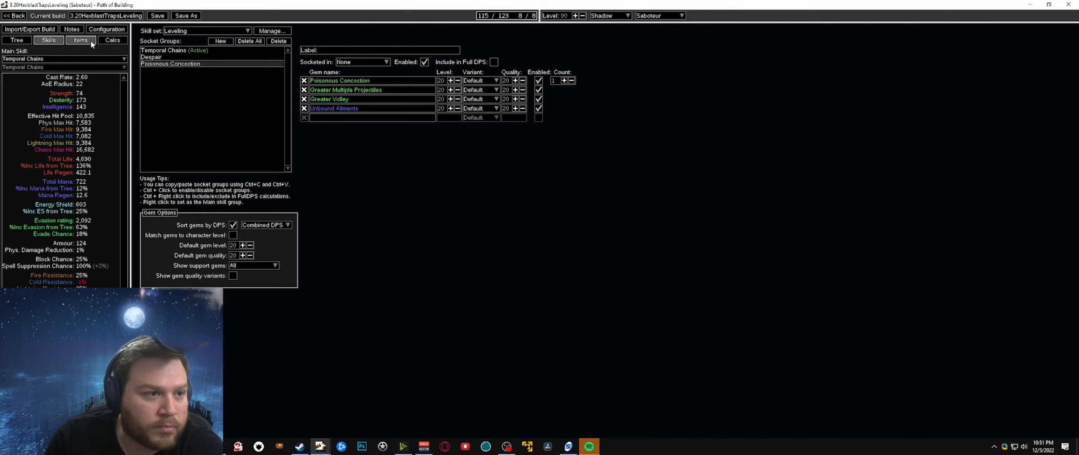
Step: Return to the equipped items page
left_click(80, 40)
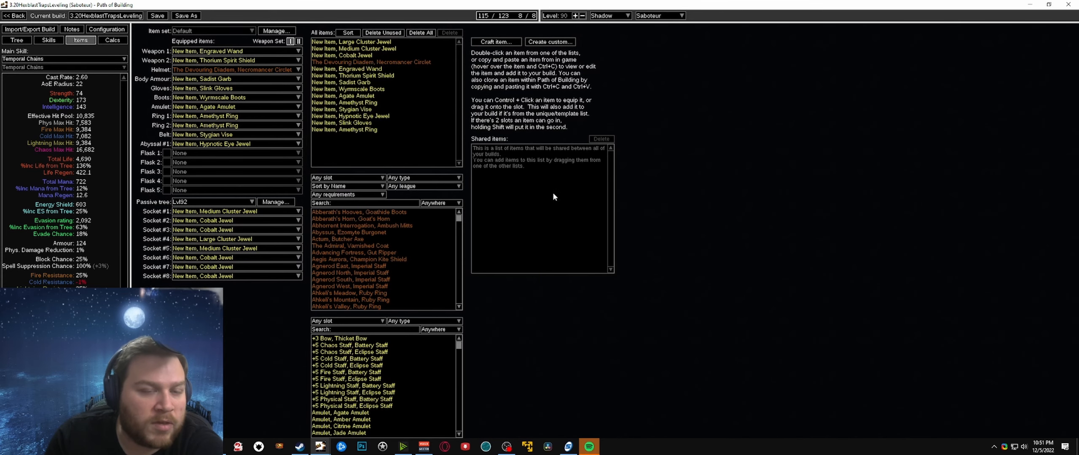
mouse_move(699, 202)
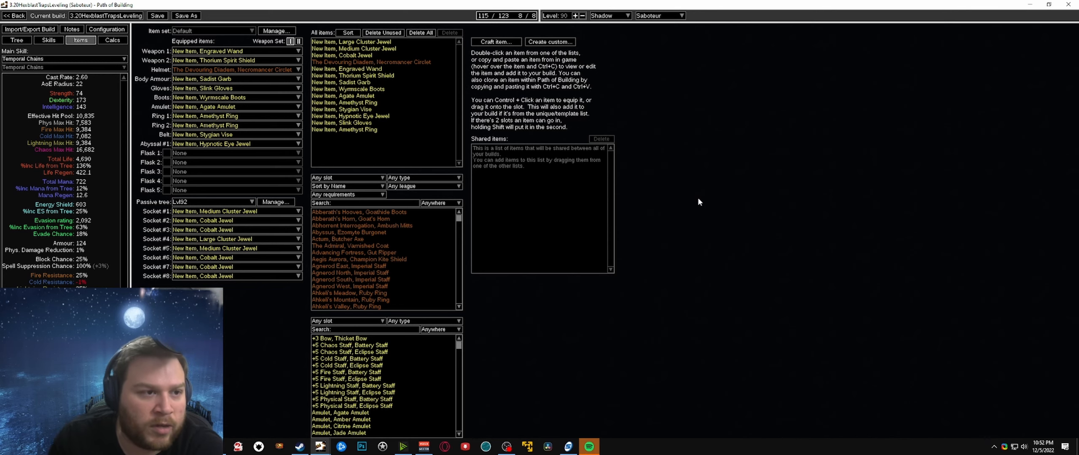
left_click(17, 41)
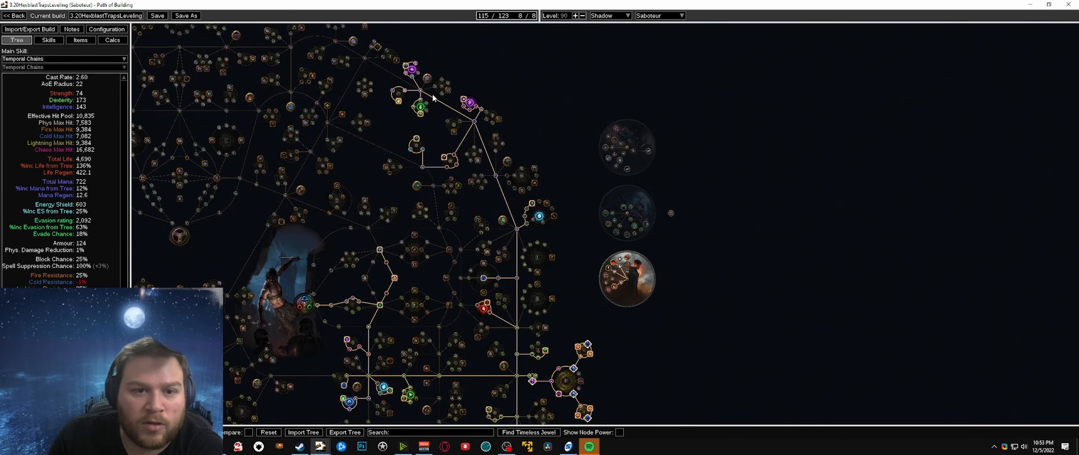
mouse_move(598, 122)
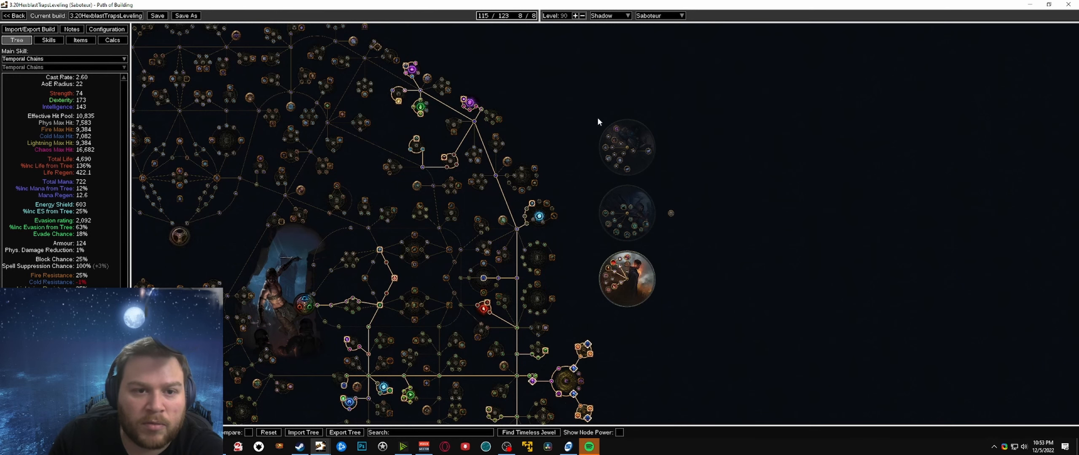
mouse_move(397, 231)
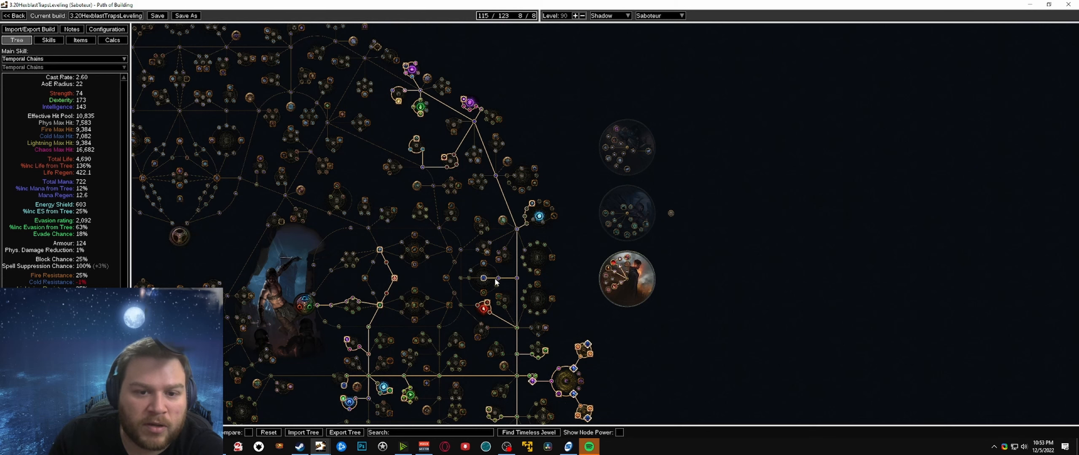
left_click_drag(496, 282, 665, 255)
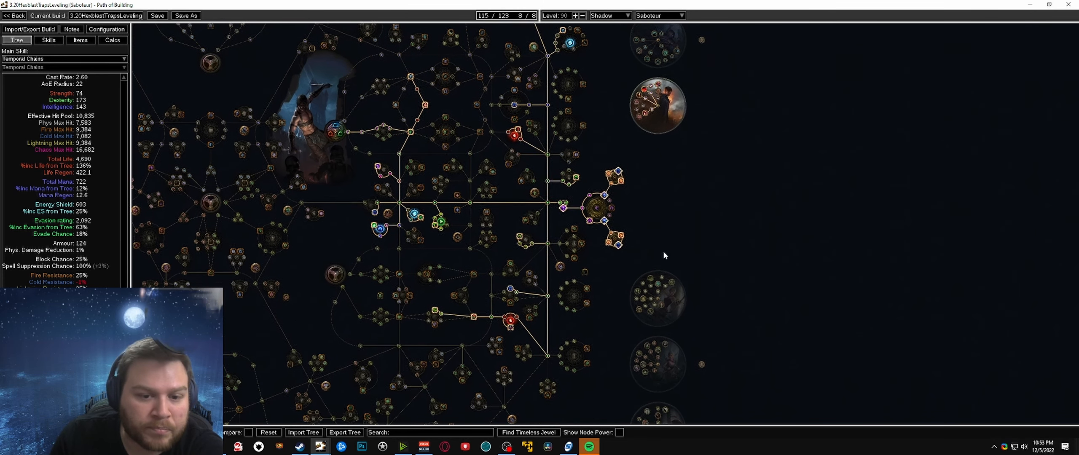
mouse_move(381, 229)
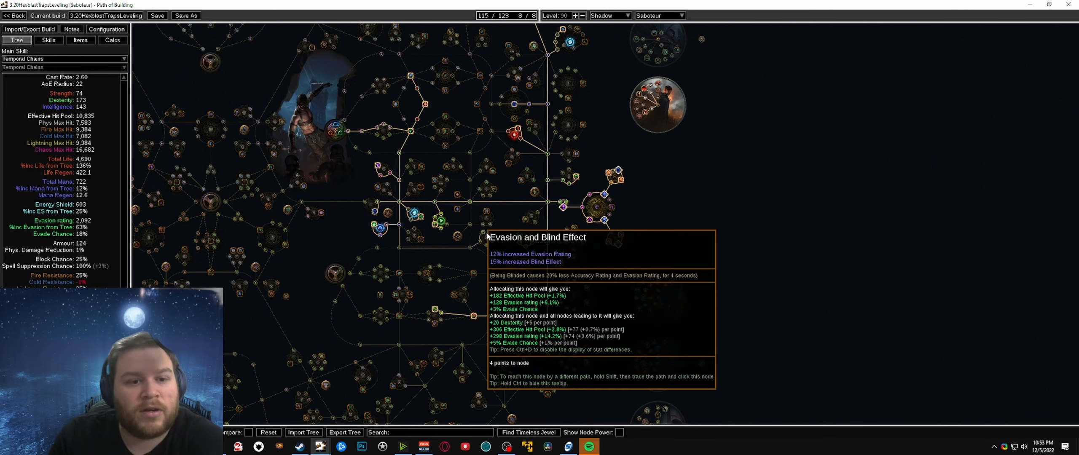
left_click(81, 40)
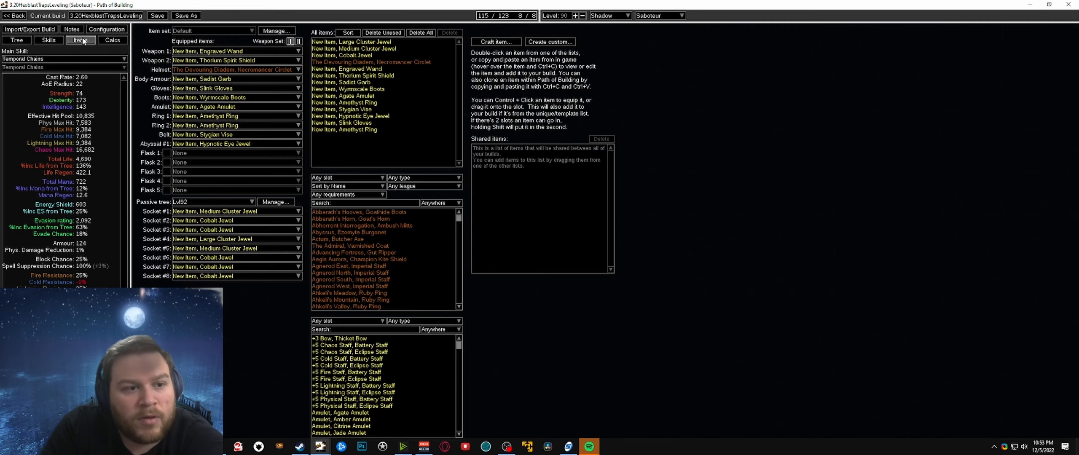
mouse_move(207, 96)
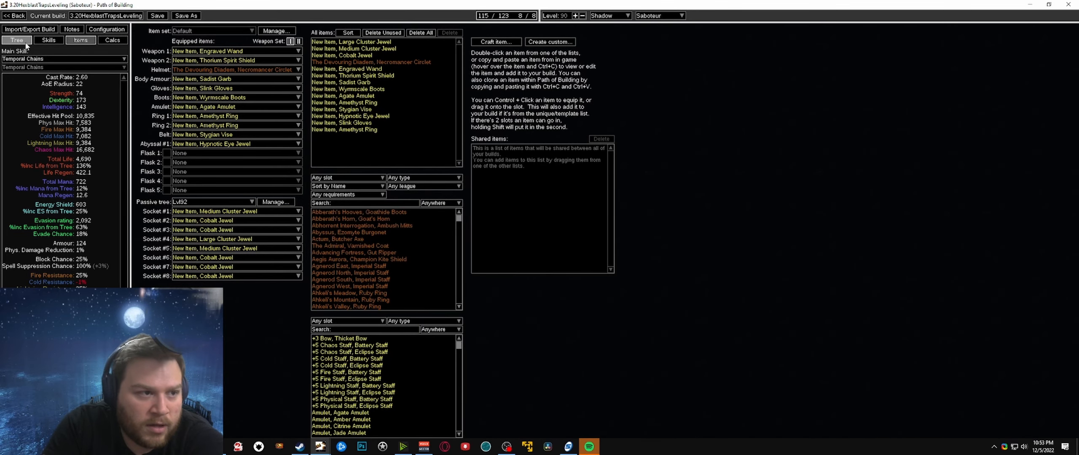
left_click(16, 40)
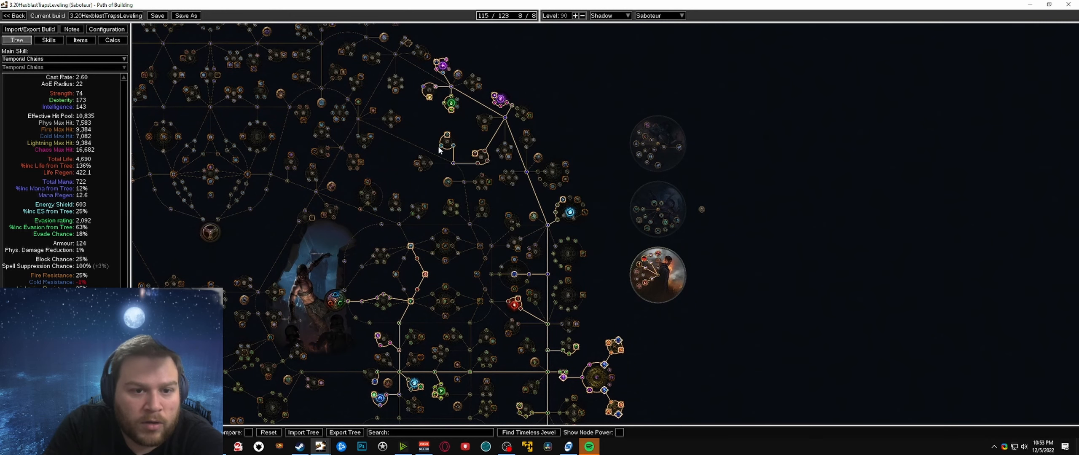
mouse_move(447, 141)
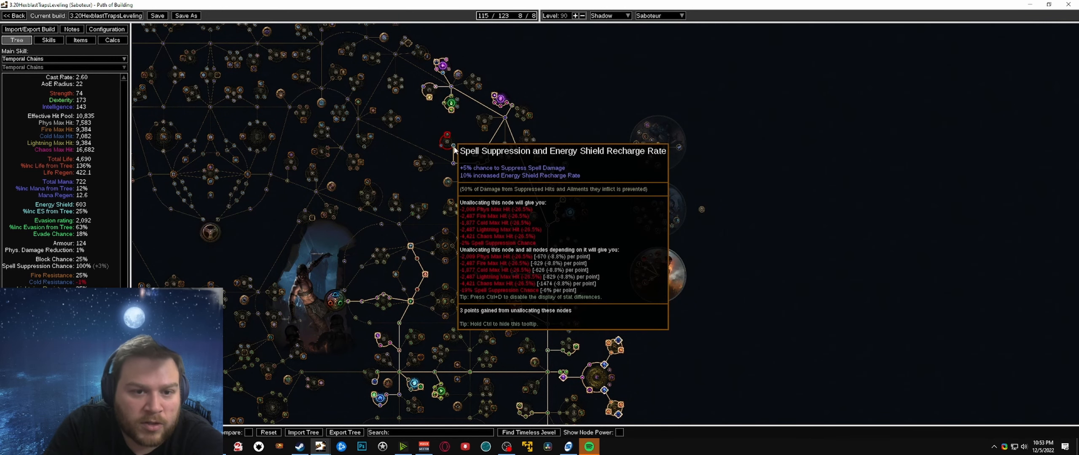
mouse_move(454, 170)
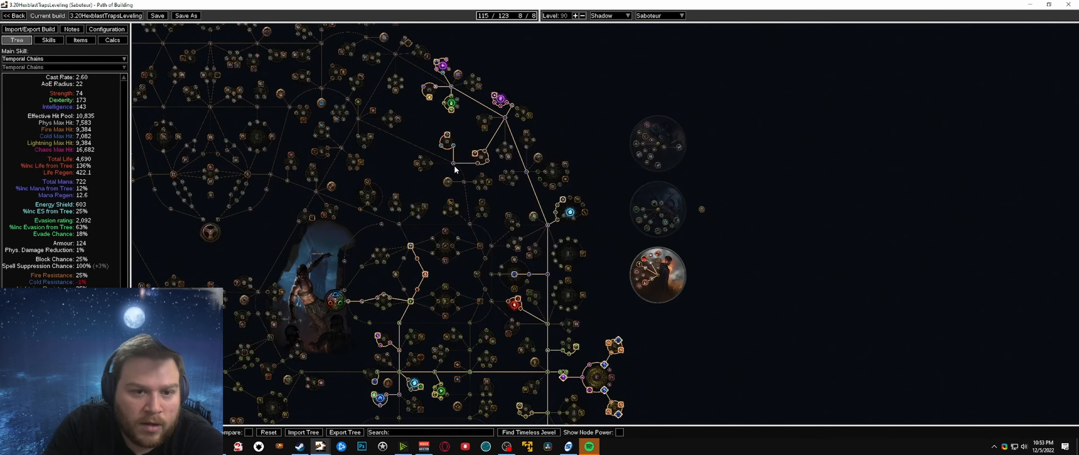
mouse_move(108, 270)
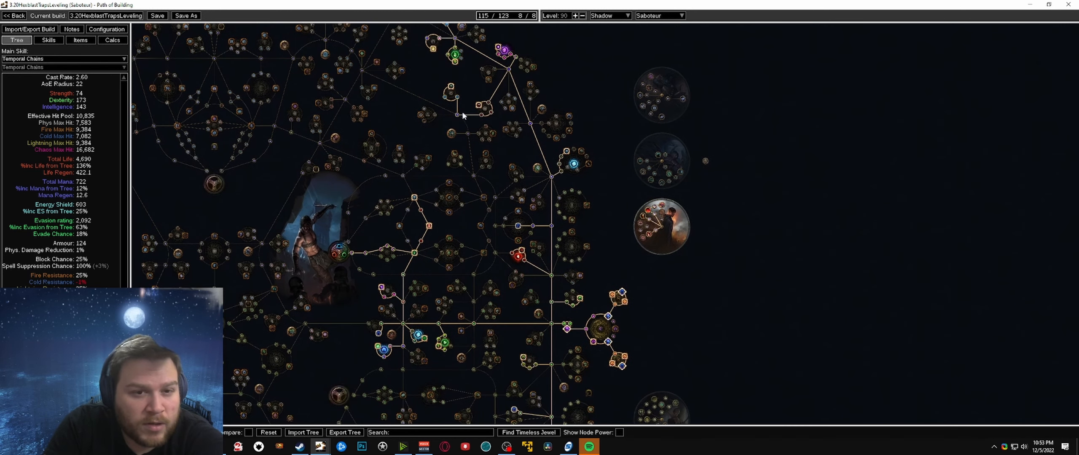
mouse_move(450, 86)
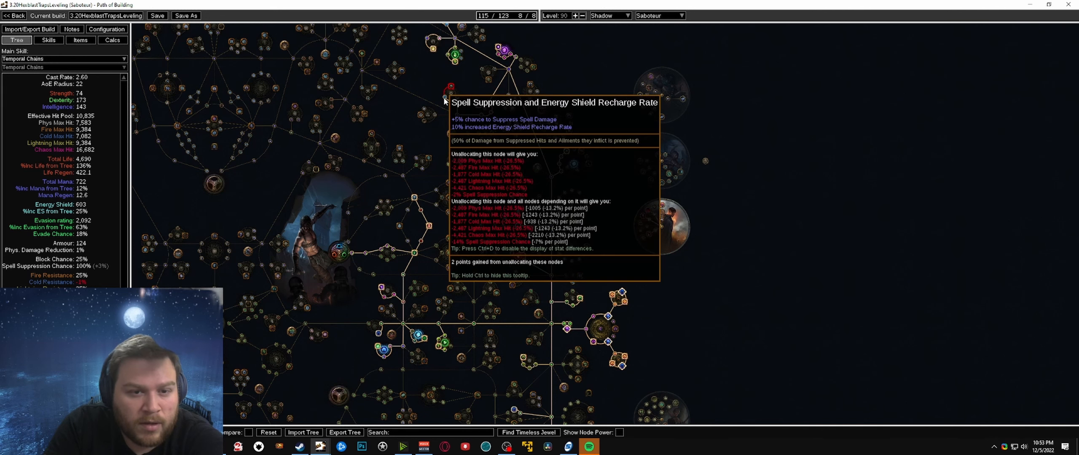
mouse_move(456, 102)
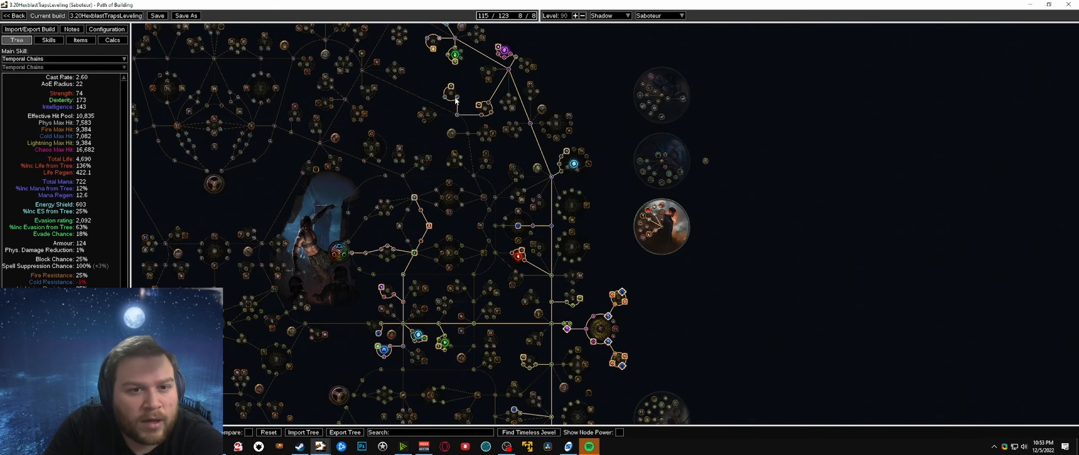
left_click(81, 40)
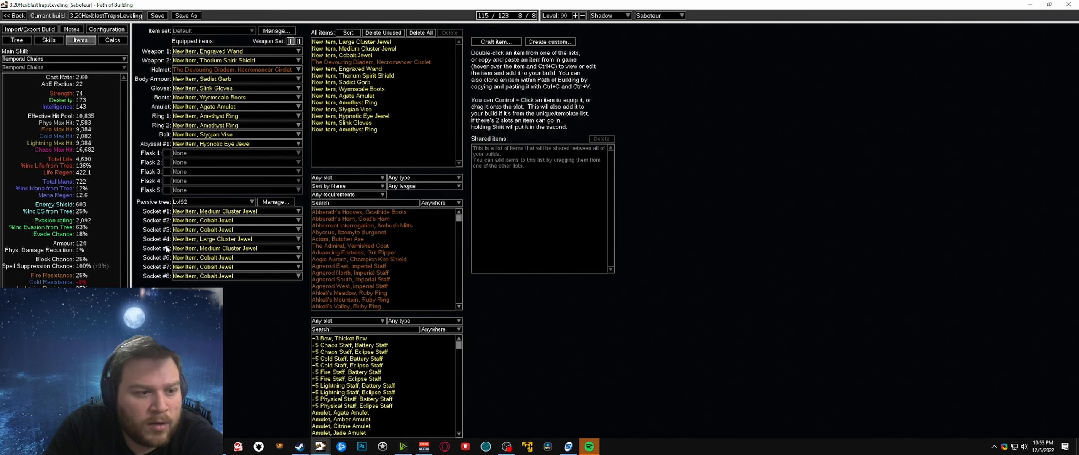
mouse_move(234, 78)
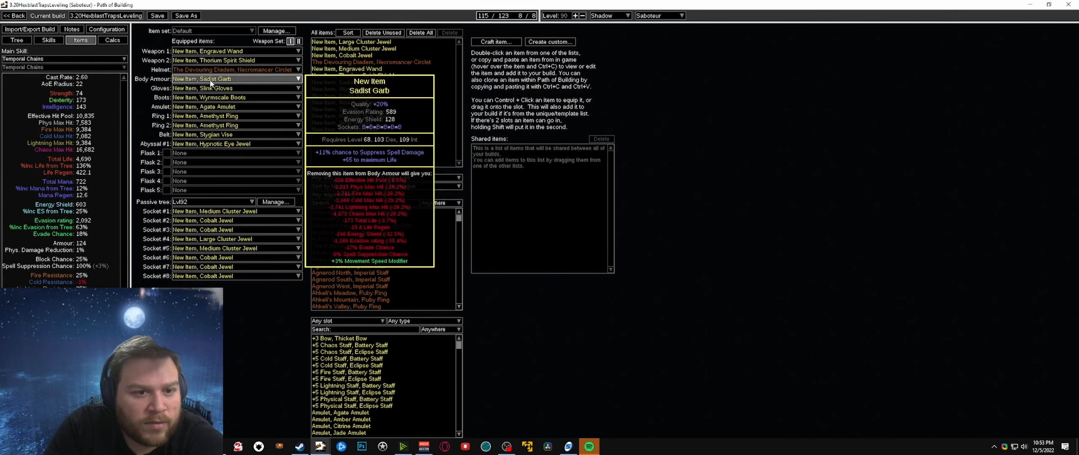
mouse_move(204, 107)
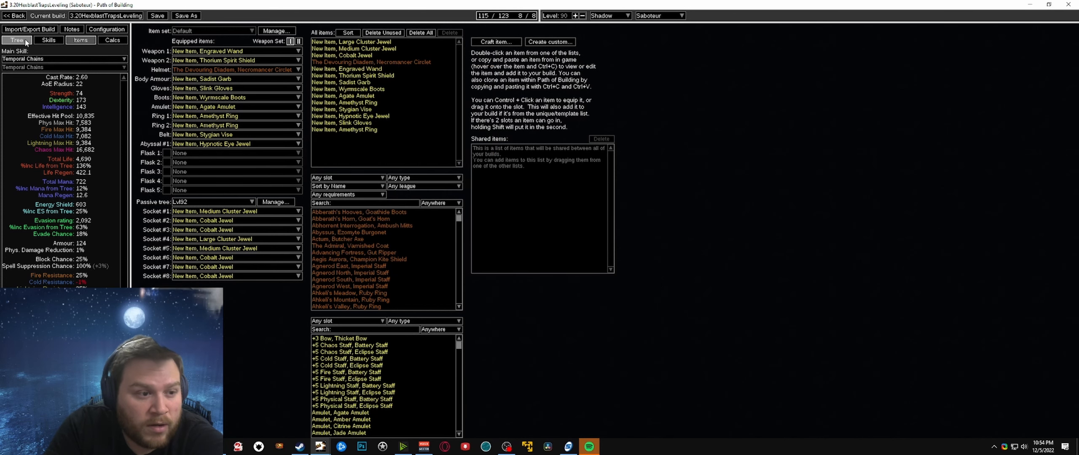
left_click(17, 40)
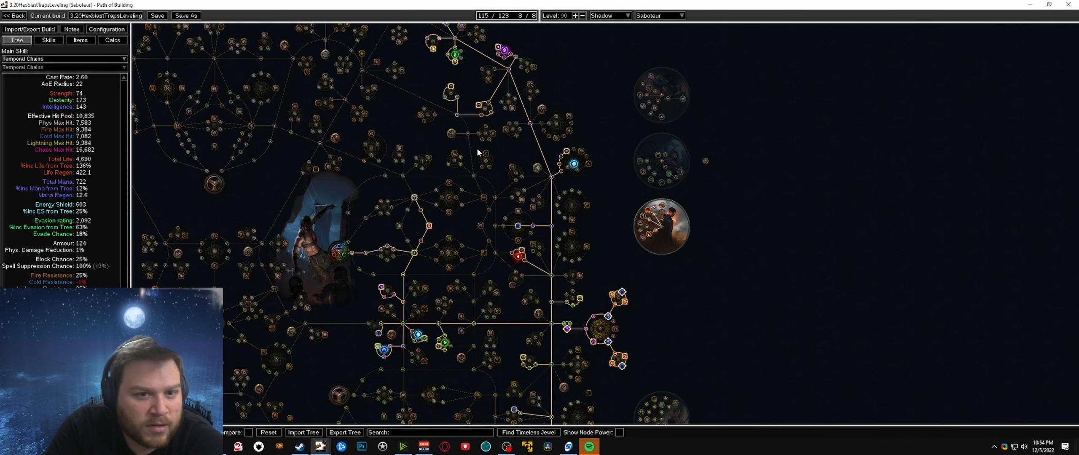
mouse_move(752, 289)
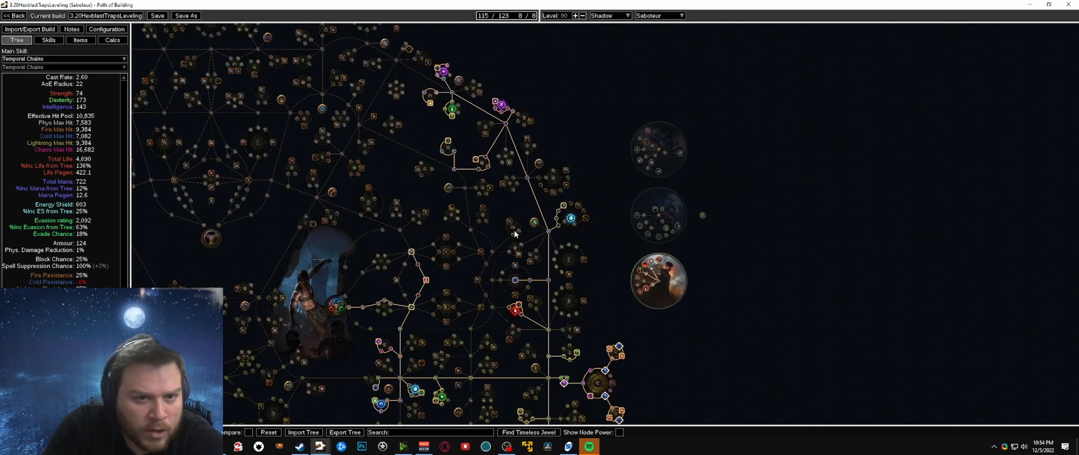
mouse_move(540, 242)
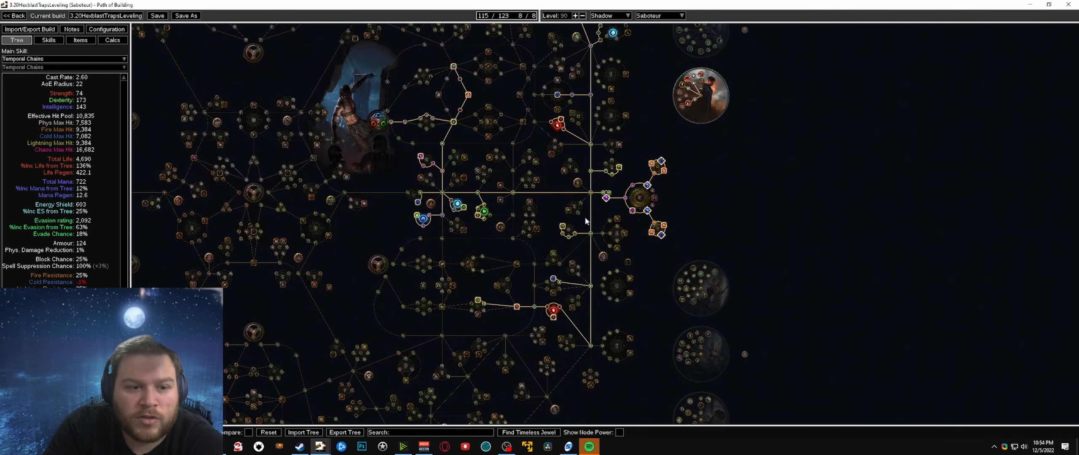
mouse_move(649, 306)
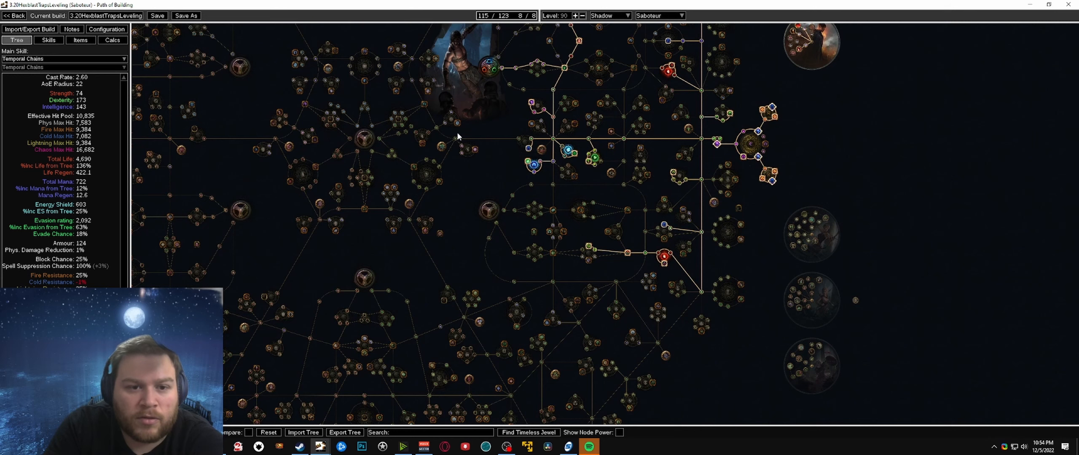
mouse_move(289, 165)
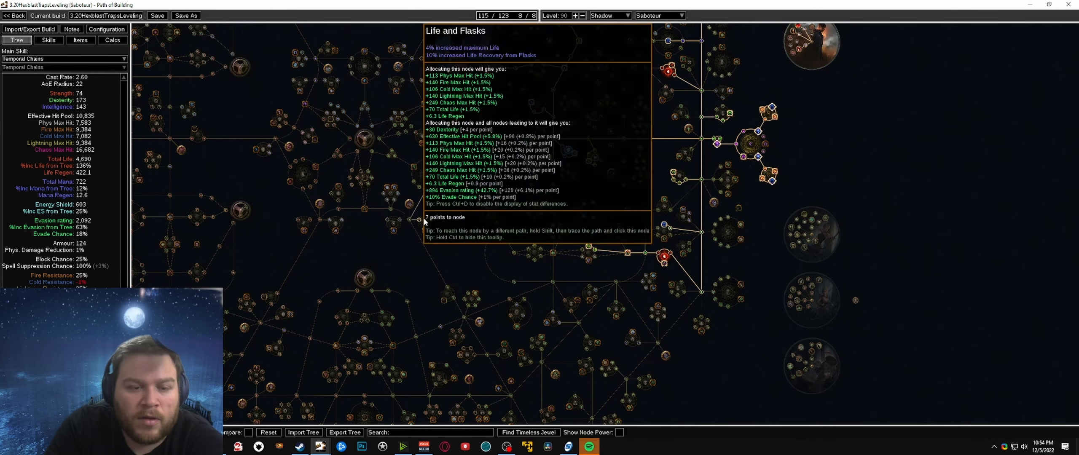
mouse_move(387, 189)
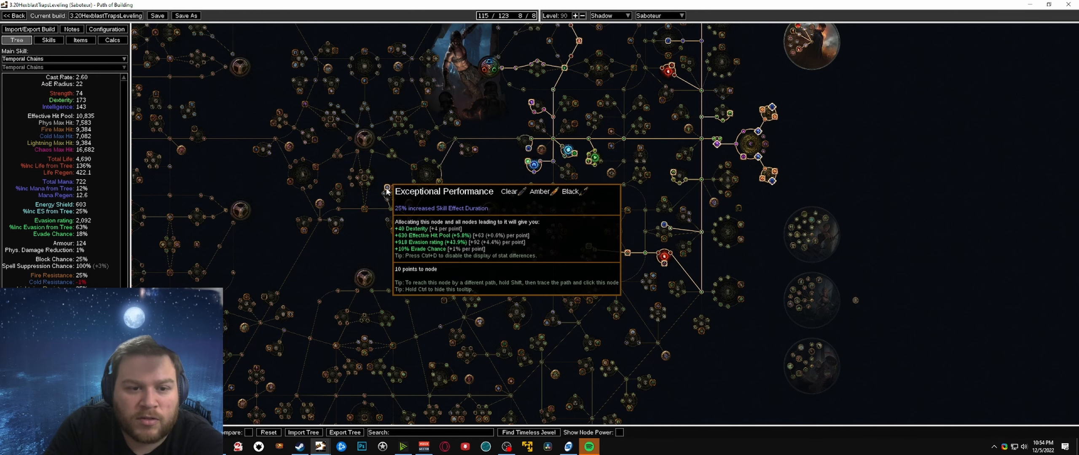
mouse_move(411, 206)
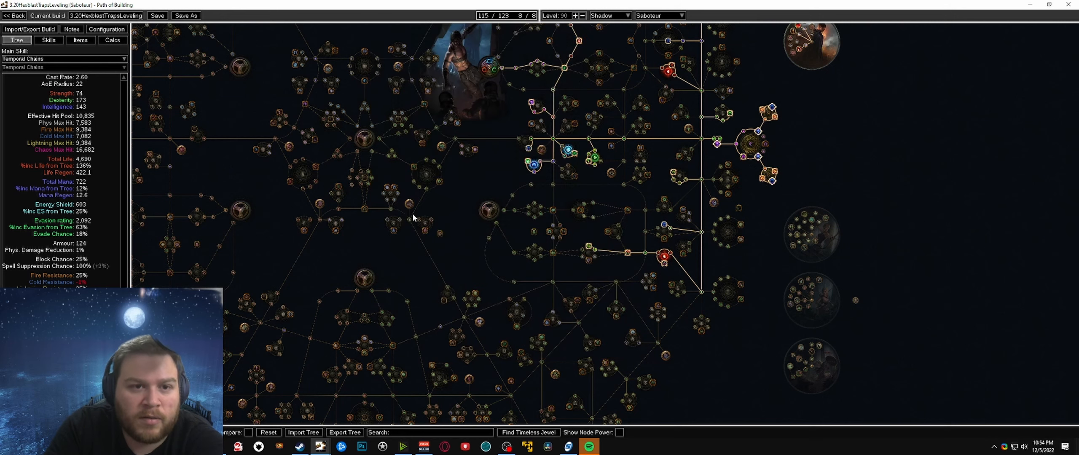
left_click_drag(413, 218, 403, 182)
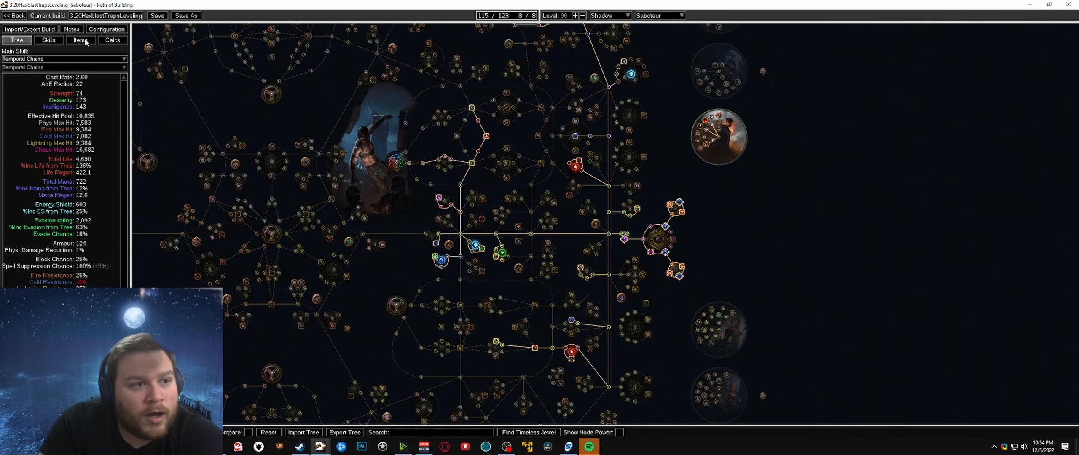
Step: Select the PostMercilessSwap skill set, making Hexblast main, and show the passive tree
left_click(79, 40)
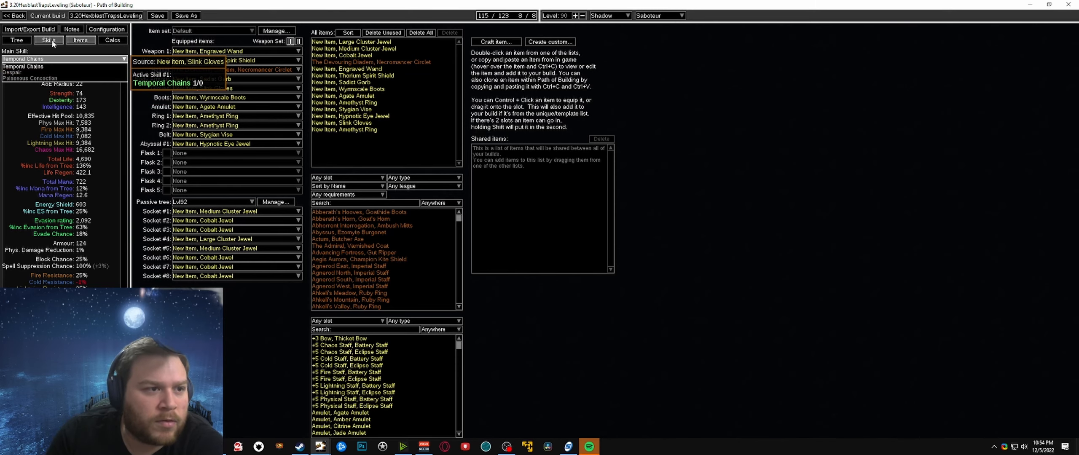
left_click(48, 40)
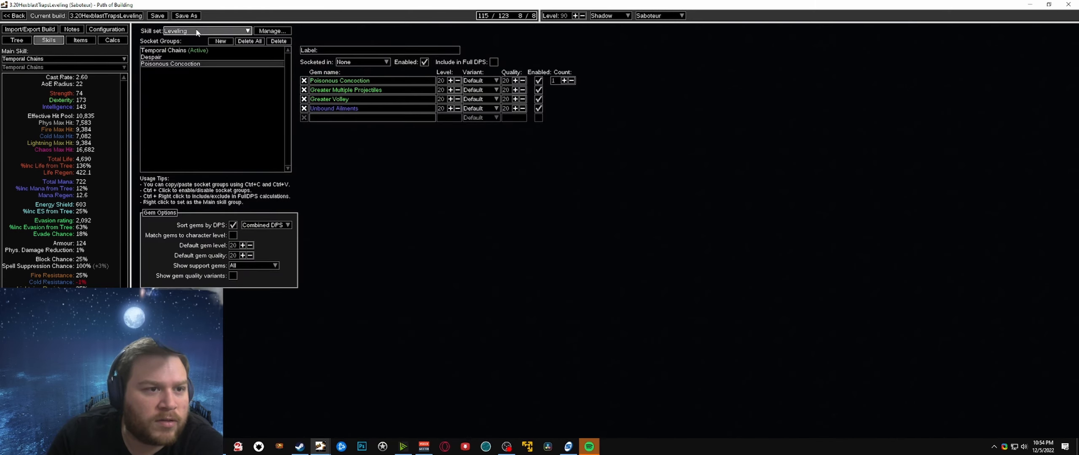
left_click(205, 30)
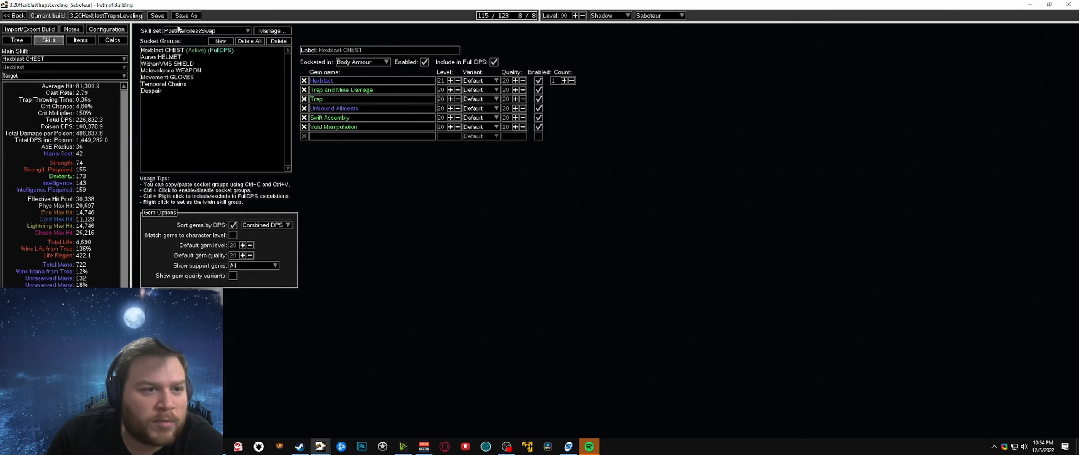
mouse_move(196, 61)
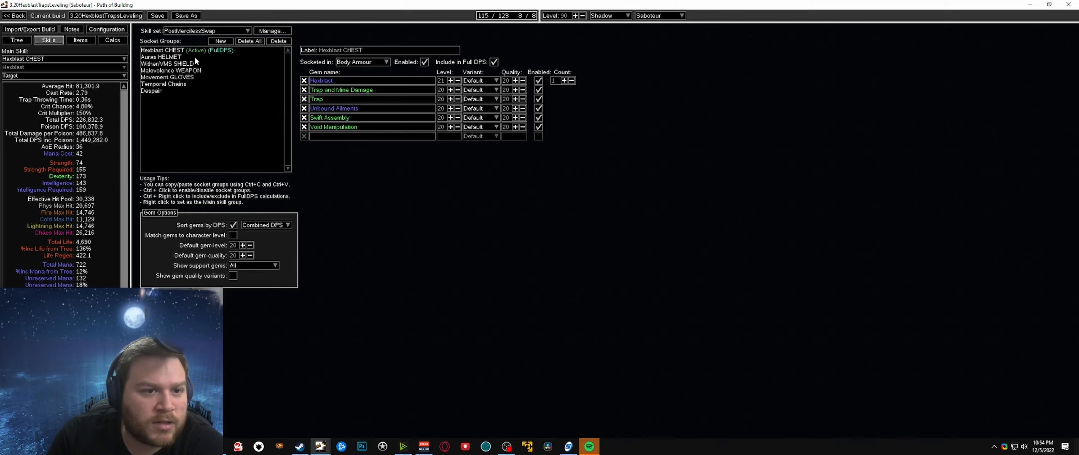
left_click(17, 40)
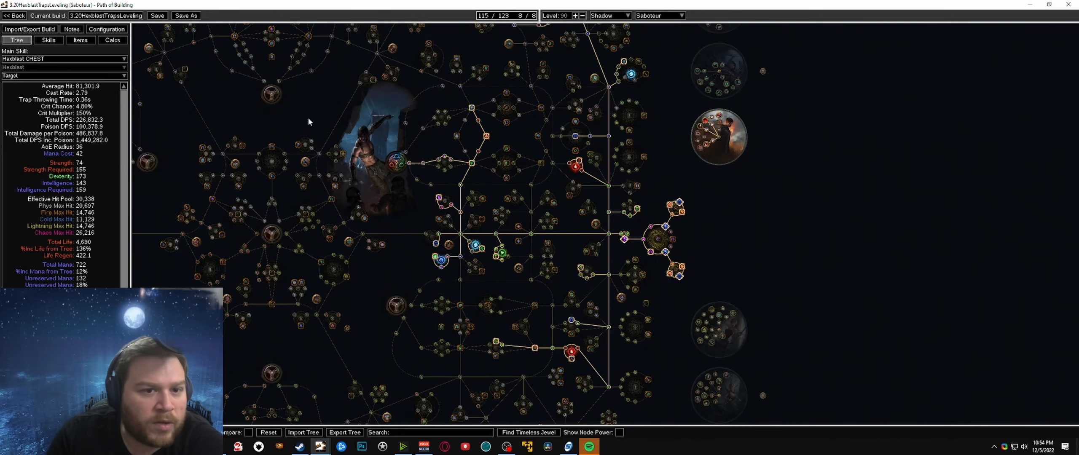
scroll("up", 3)
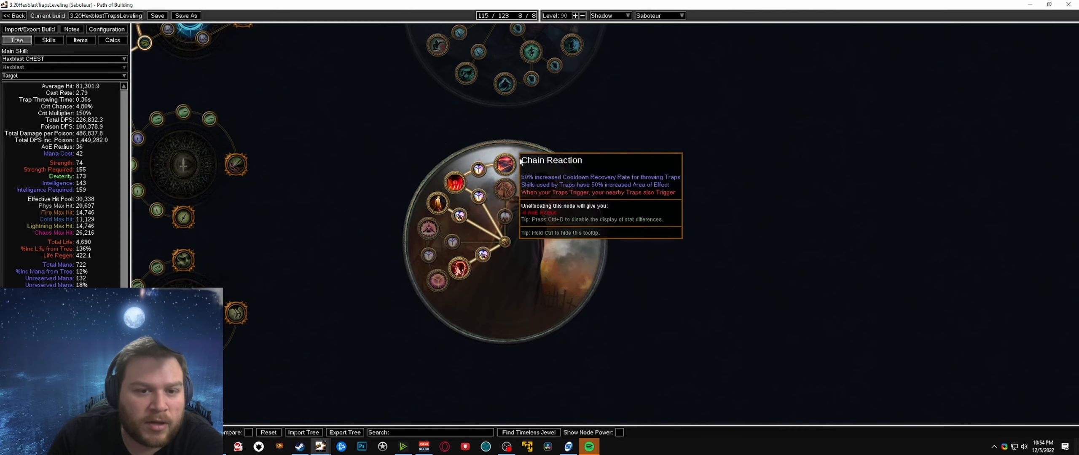
mouse_move(506, 197)
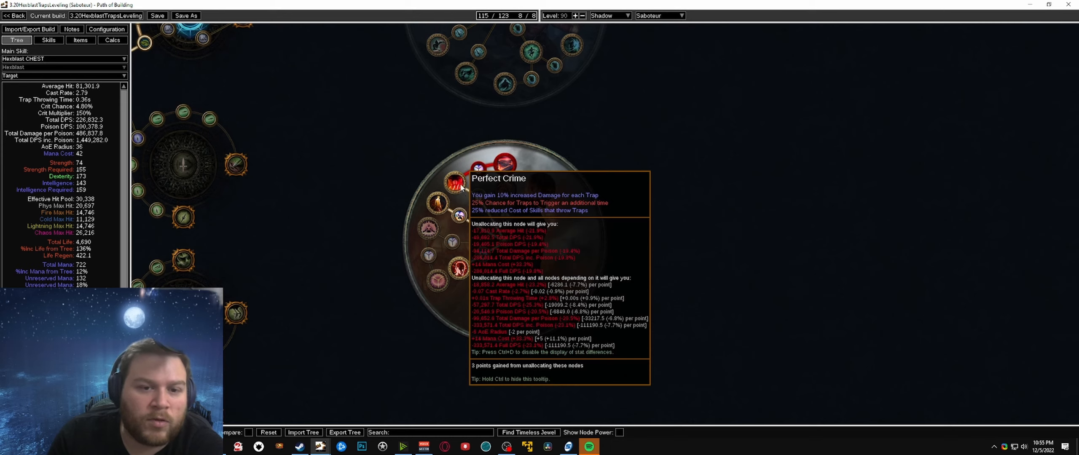
mouse_move(437, 204)
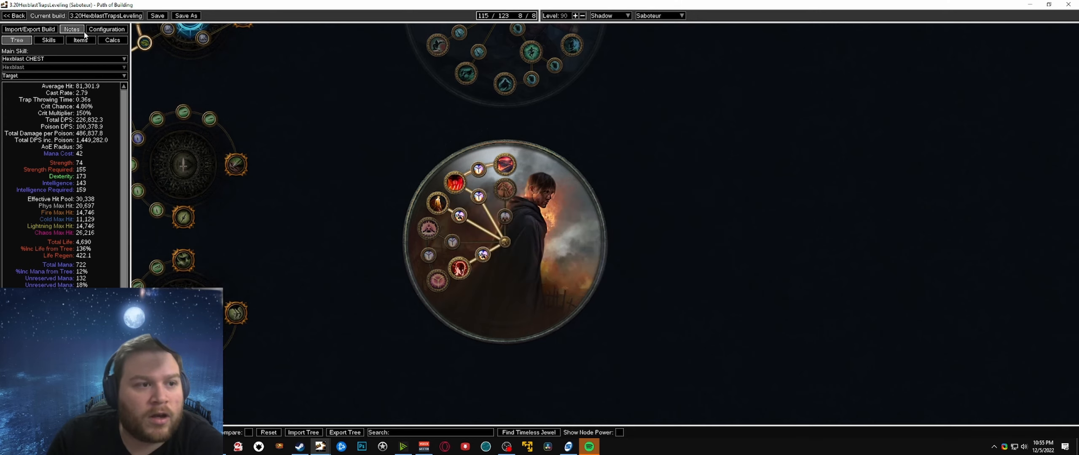
Step: Add Lifetap as the seventh gem in the Hexblast chest socket group
left_click(79, 40)
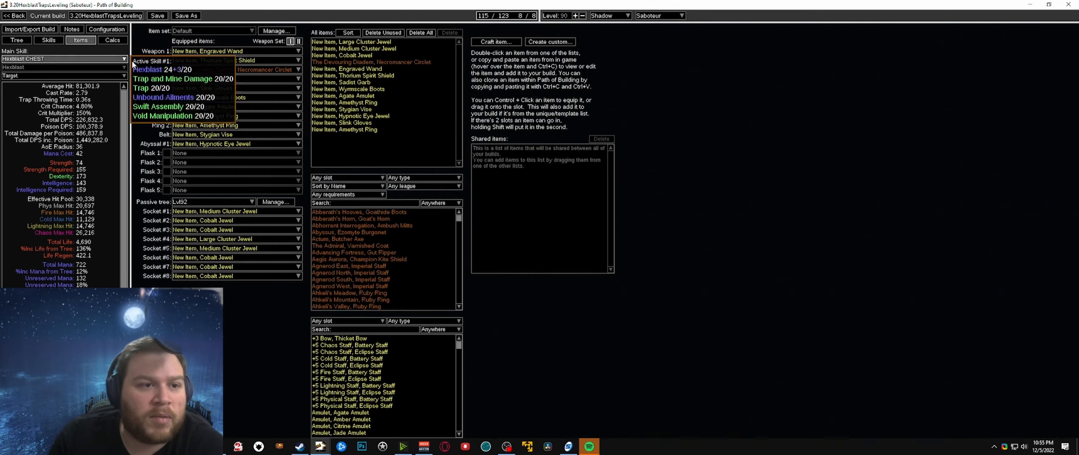
left_click(49, 40)
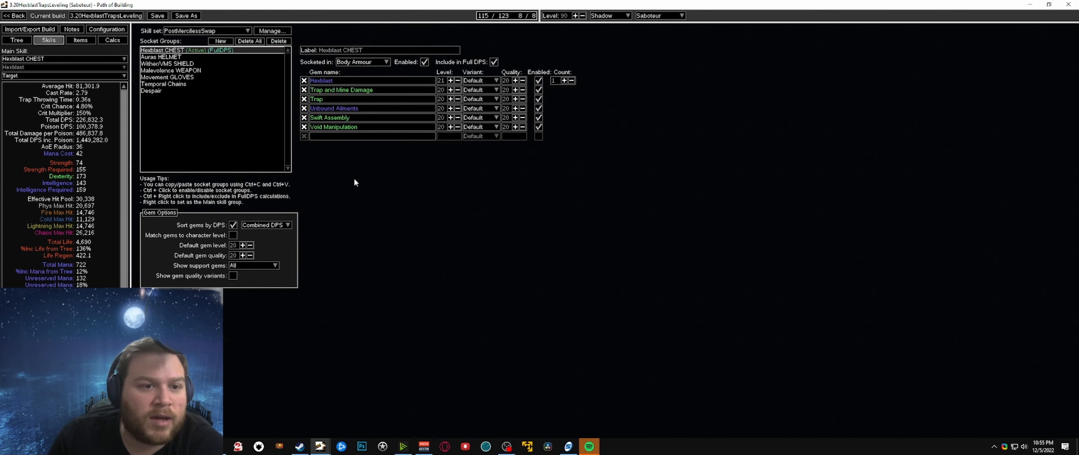
left_click(370, 137)
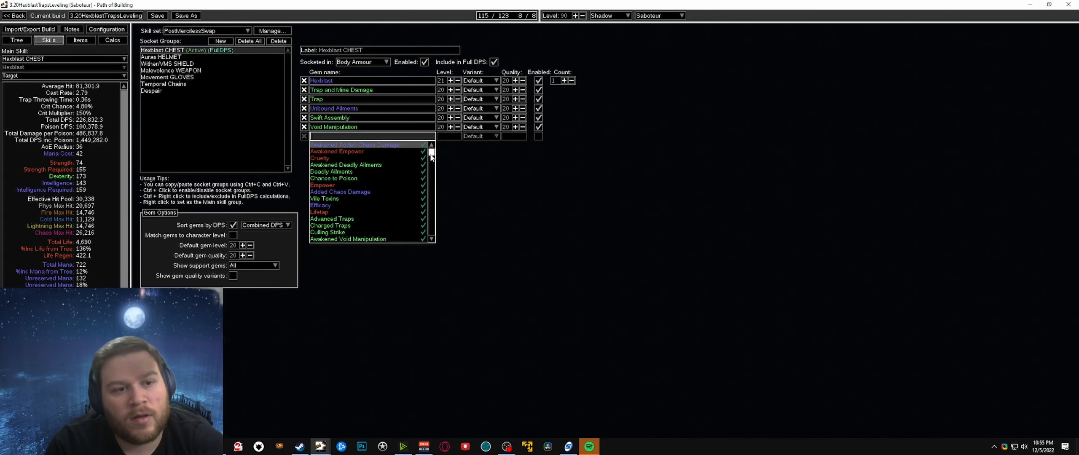
left_click(319, 212)
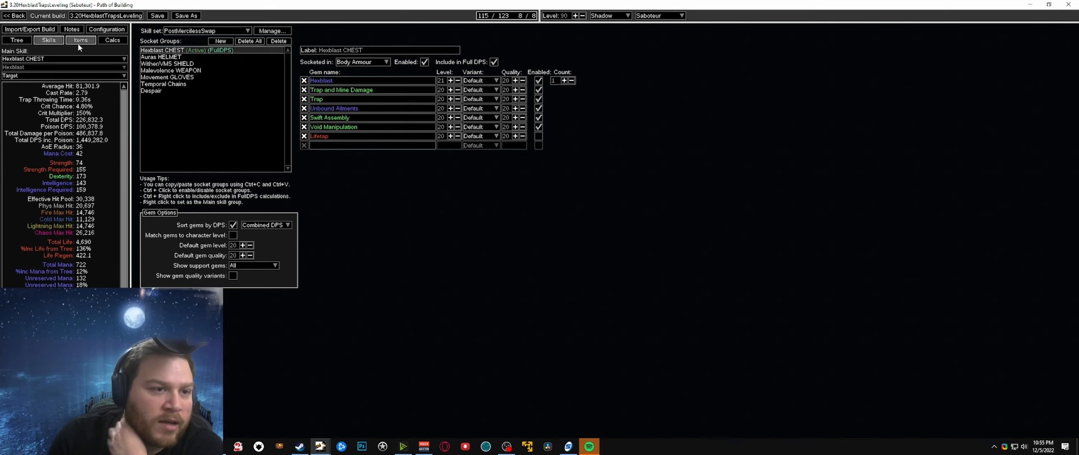
Step: Show the passive tree with its allocated trap and cluster jewel paths
left_click(16, 41)
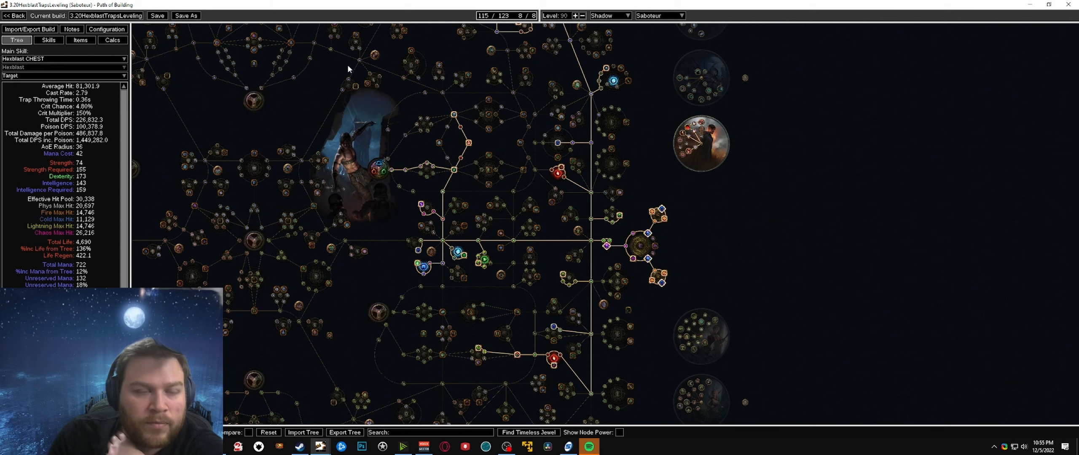
mouse_move(818, 268)
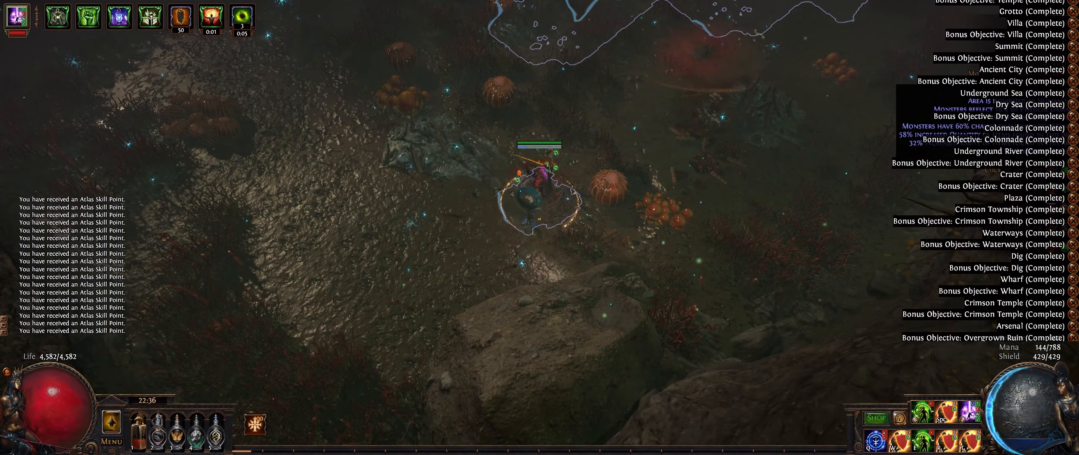
Step: Open the inventory panel with I to show the equipped gear
key("i")
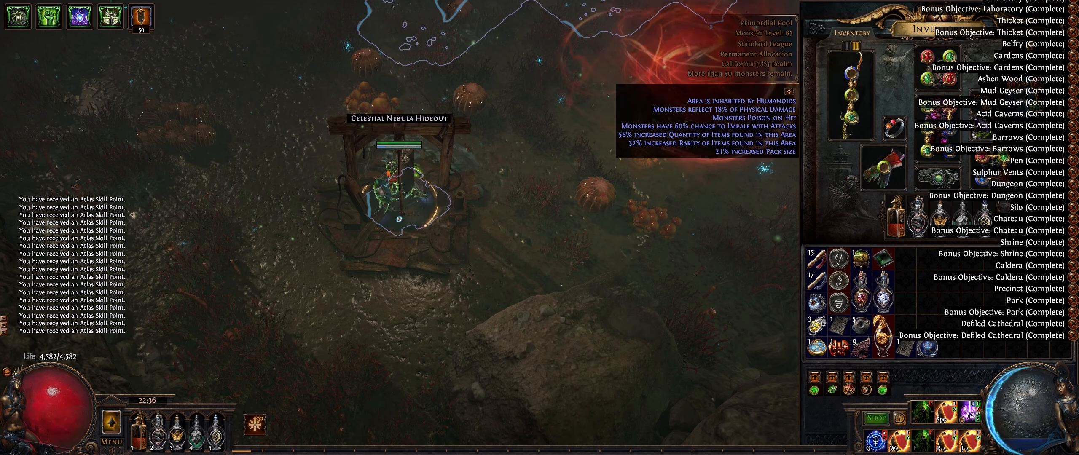
mouse_move(850, 96)
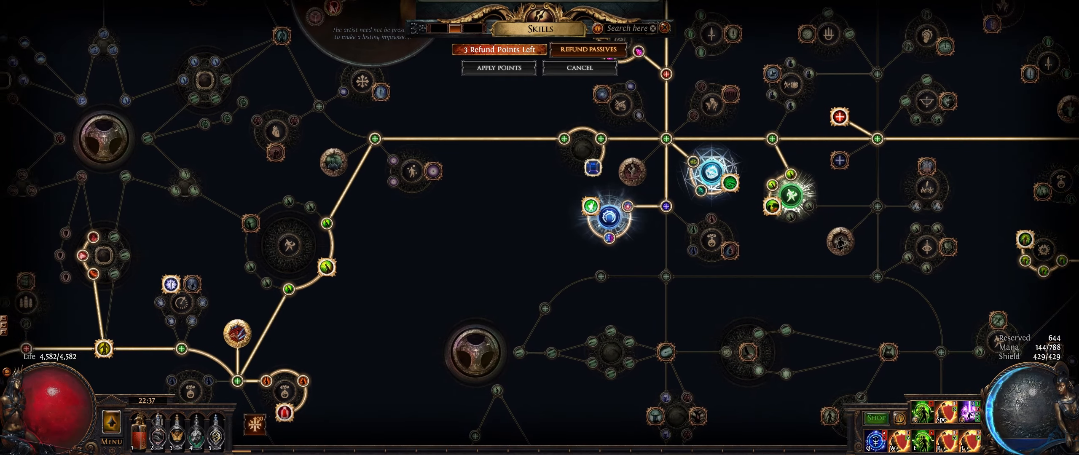
Step: Zoom out the passive tree to show the allocated Saboteur trap paths
scroll("down", 3)
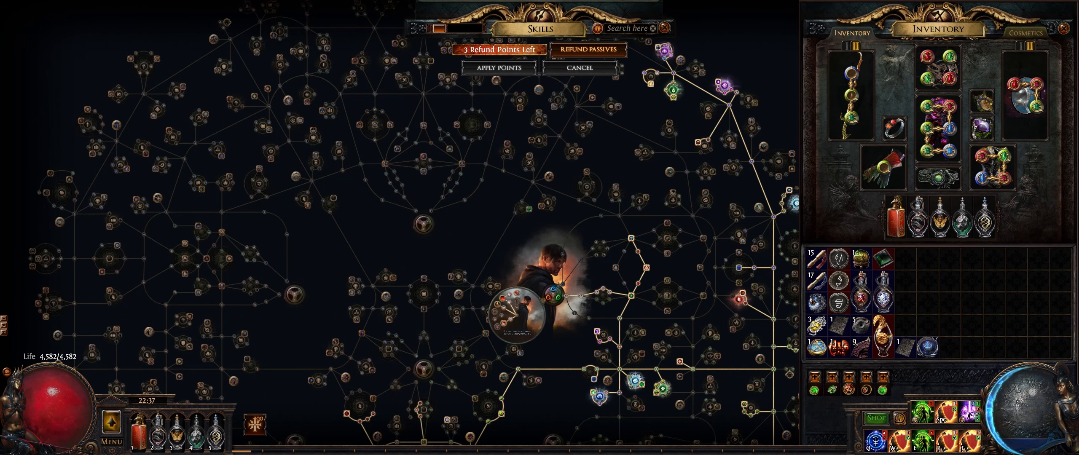
mouse_move(895, 216)
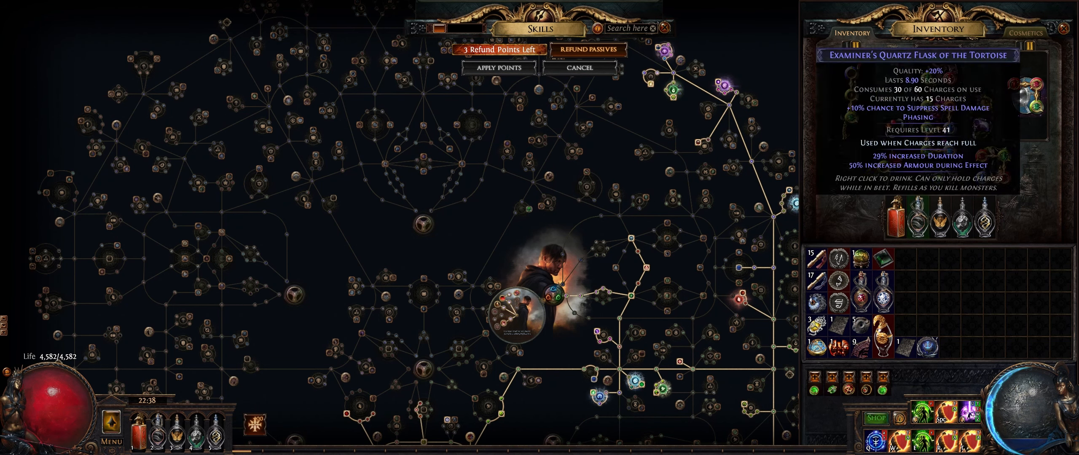